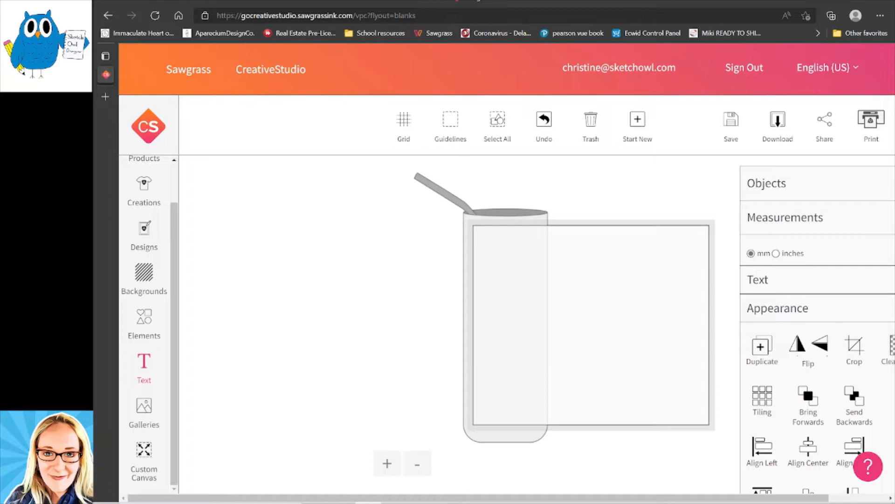
{"action": "mouse_move", "coordinate": [525, 263]}
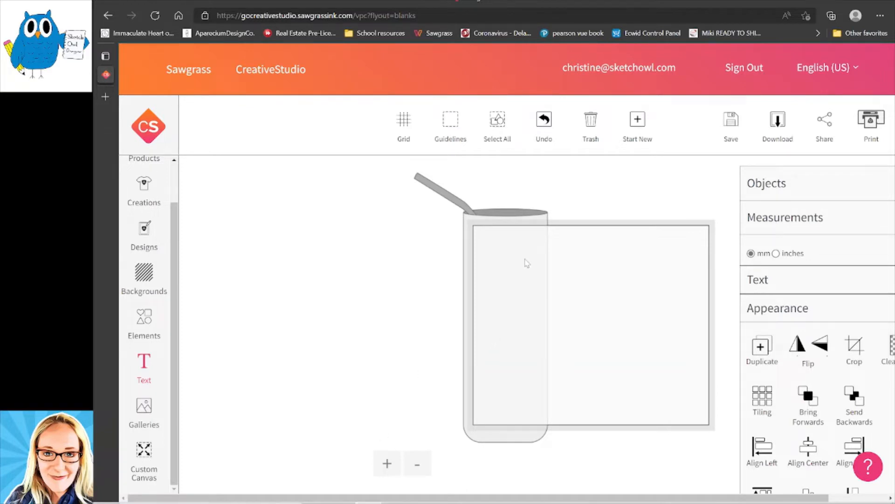
{"action": "mouse_move", "coordinate": [514, 288]}
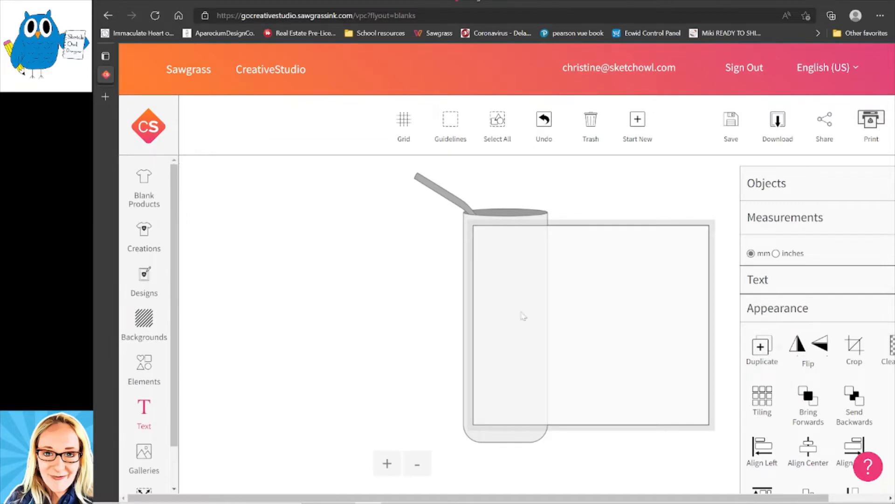
{"action": "mouse_move", "coordinate": [531, 258]}
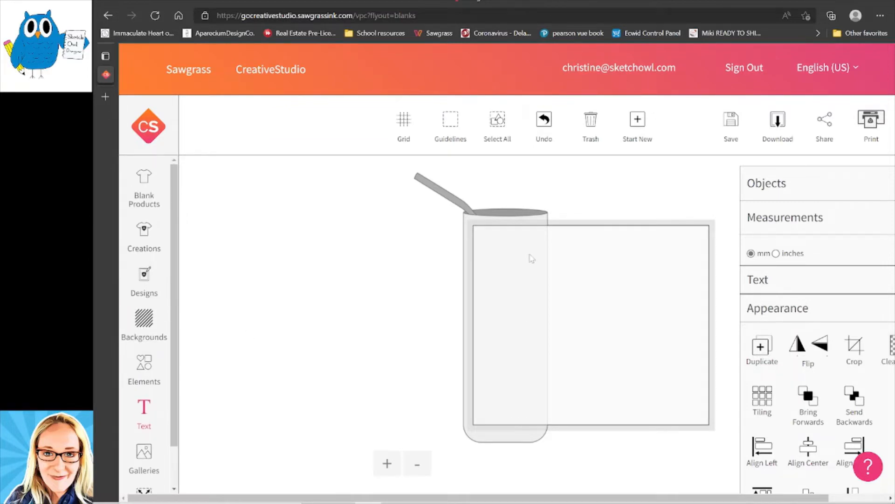
- Browse the blank products catalogue and close it without changing the 20oz skinny tumbler
{"action": "left_click", "coordinate": [144, 186]}
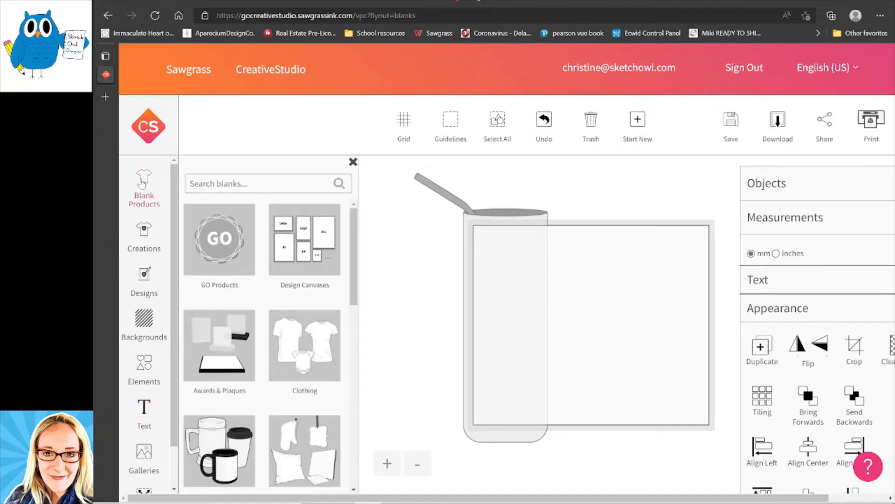
{"action": "scroll", "scroll_direction": "down", "scroll_amount": 3}
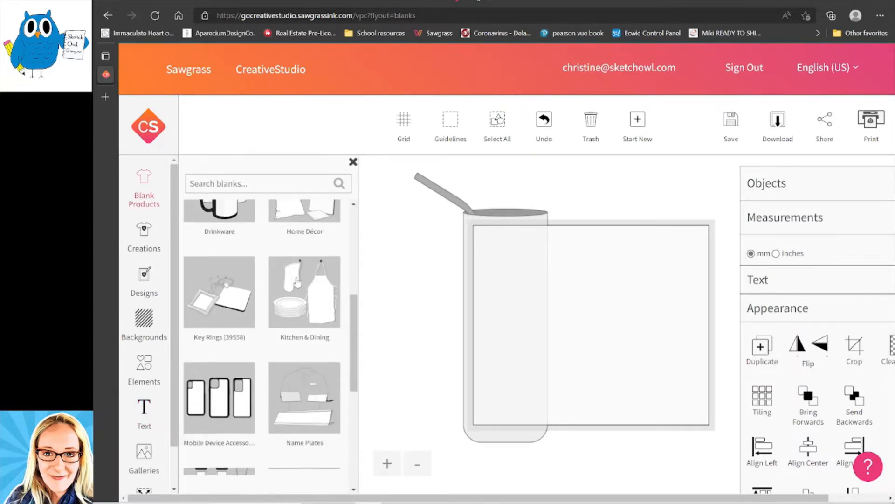
{"action": "scroll", "scroll_direction": "up", "scroll_amount": 3}
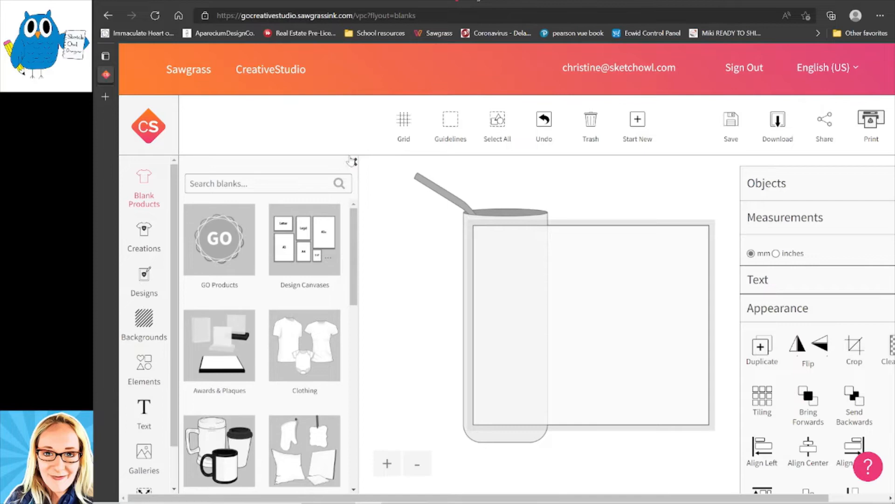
{"action": "left_click", "coordinate": [352, 160]}
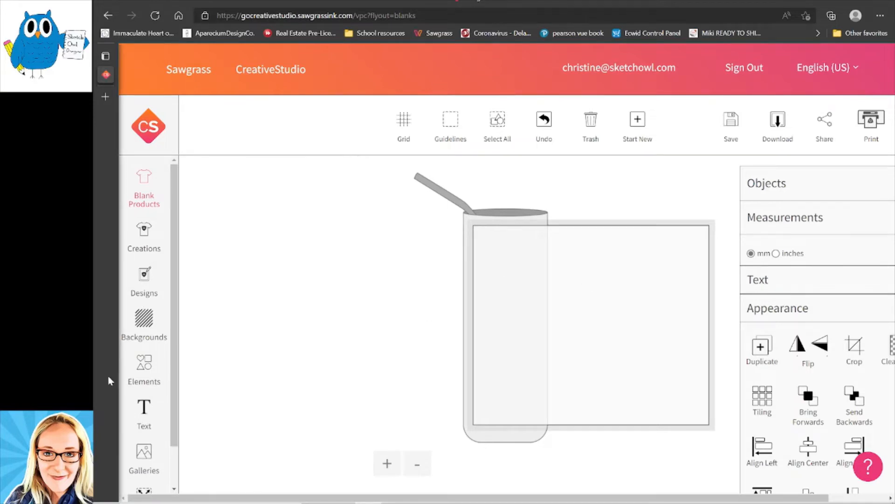
{"action": "scroll", "scroll_direction": "down", "scroll_amount": 3}
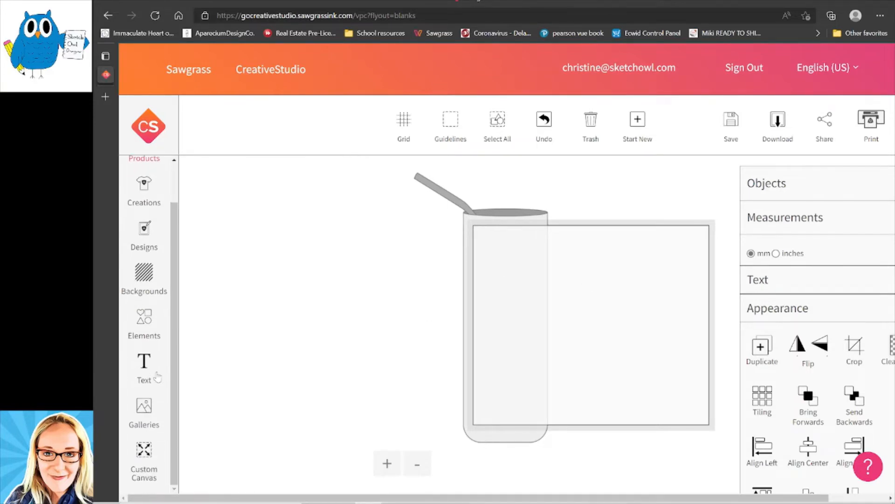
- Place the 'skinny tumbler blue orange' marbled image from My Images, then undo it
{"action": "left_click", "coordinate": [143, 406]}
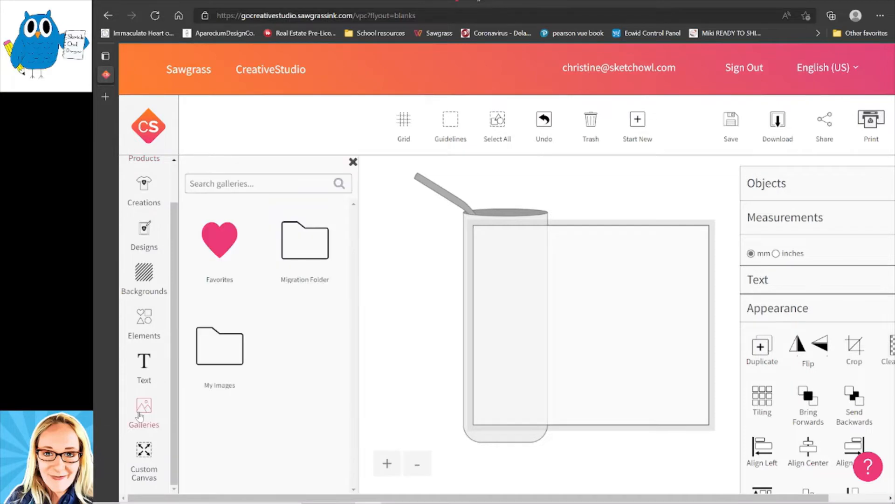
{"action": "left_click", "coordinate": [220, 345]}
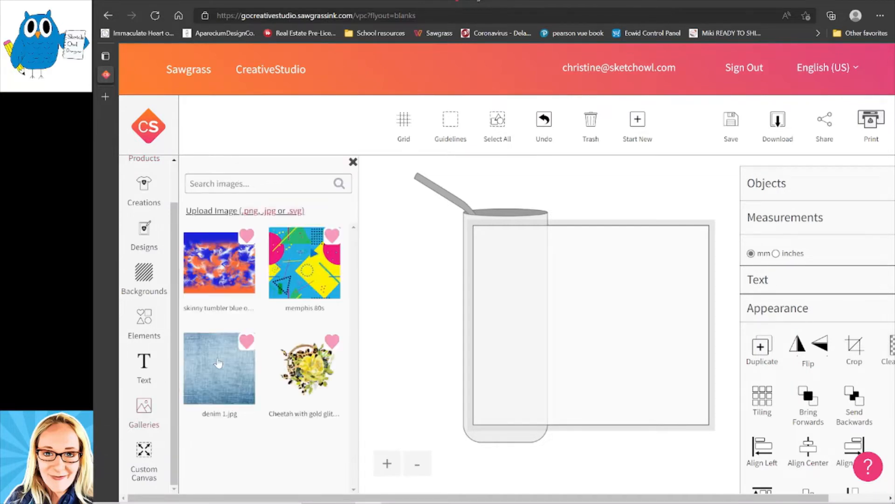
{"action": "mouse_move", "coordinate": [214, 268]}
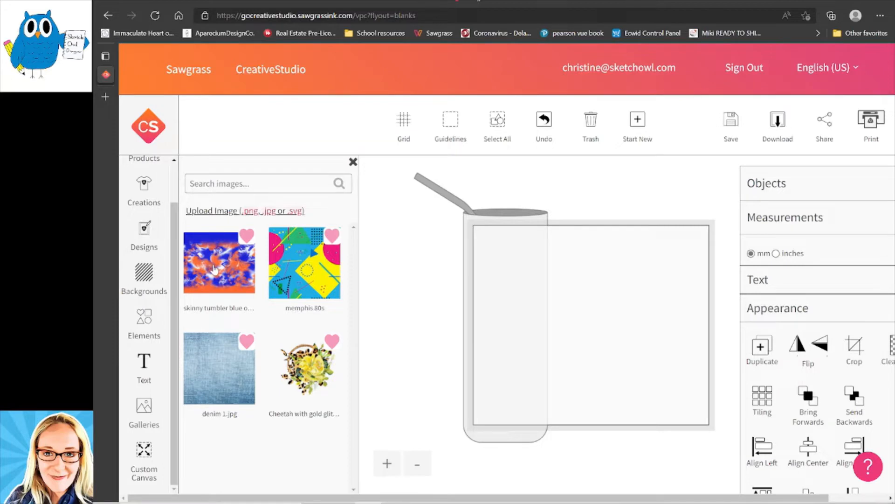
{"action": "left_click", "coordinate": [218, 261]}
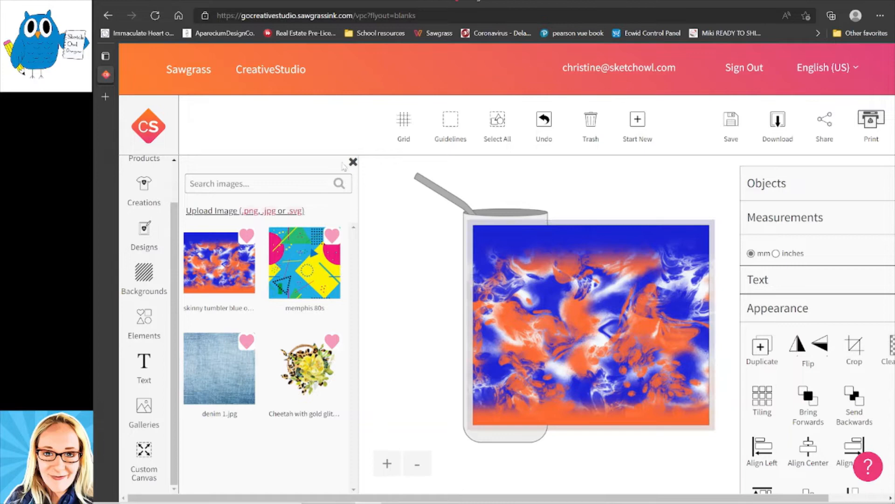
{"action": "left_click", "coordinate": [591, 322]}
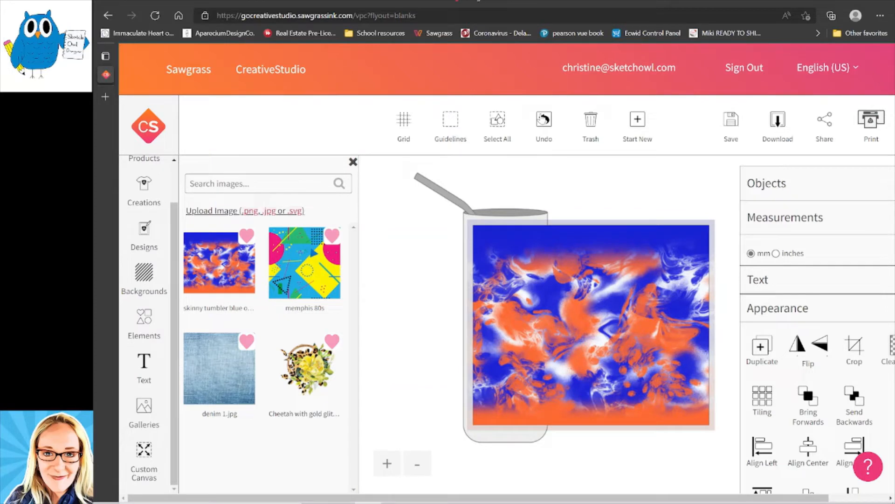
{"action": "left_click", "coordinate": [543, 120]}
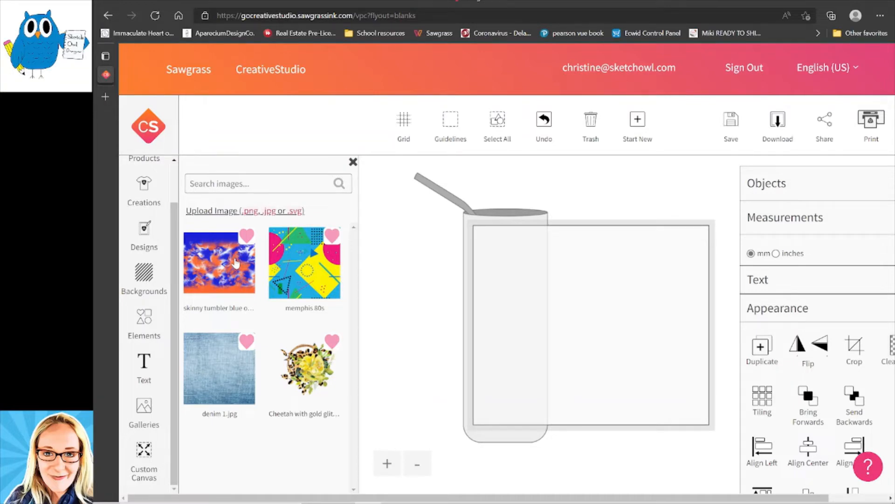
- Place the marbled image again so it fills the wrap at 252 × 214 mm and select it
{"action": "left_click", "coordinate": [219, 261]}
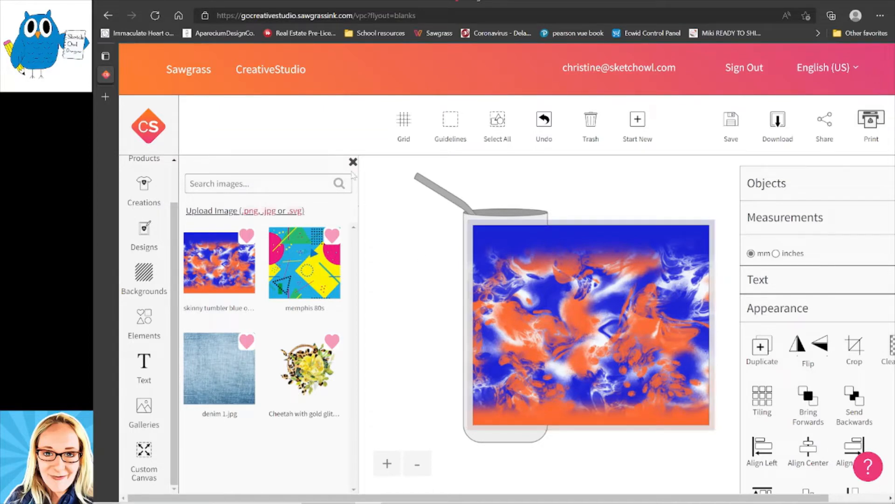
{"action": "left_click", "coordinate": [352, 161]}
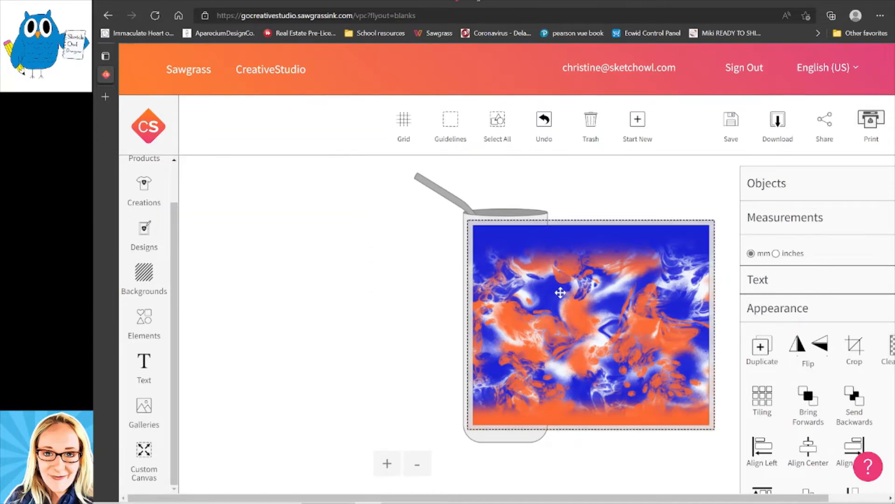
{"action": "left_click", "coordinate": [400, 279]}
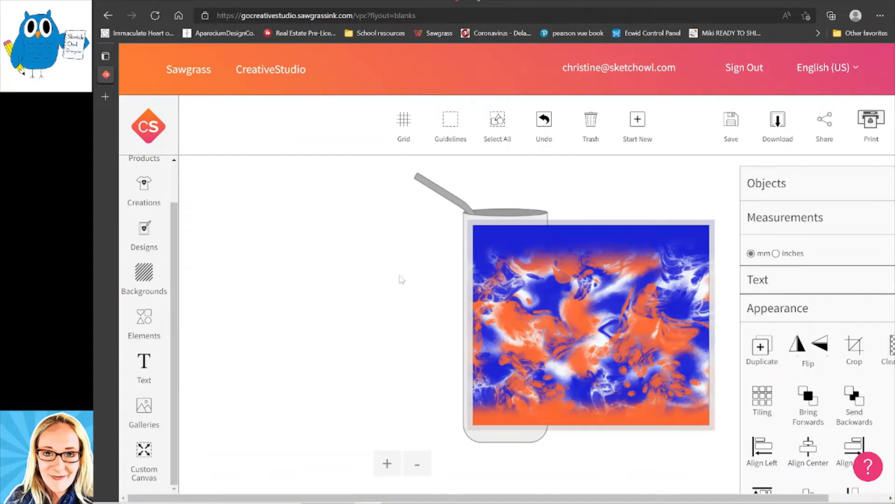
{"action": "left_click", "coordinate": [591, 324]}
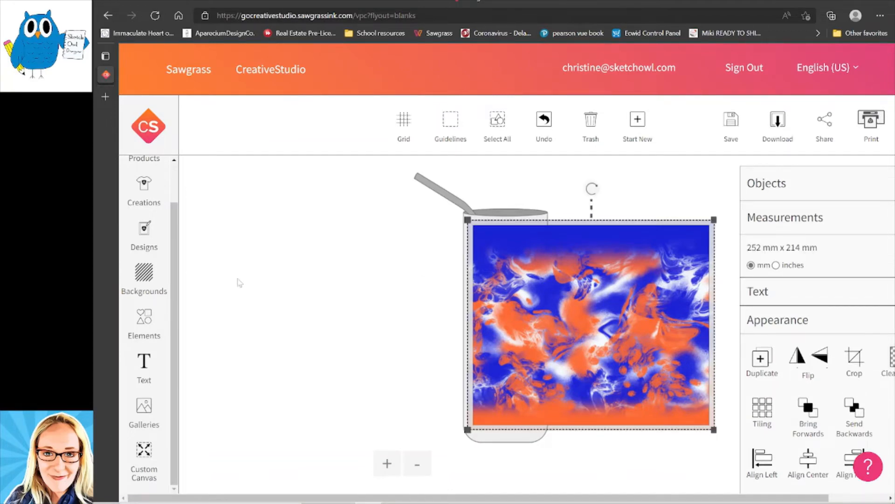
- Add a 'School Name' text object set in the College Bold font
{"action": "left_click", "coordinate": [143, 368]}
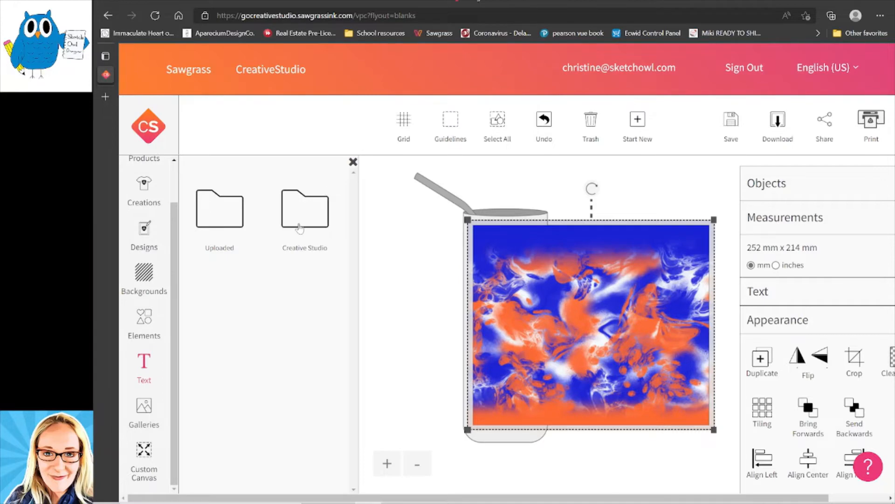
{"action": "left_click", "coordinate": [144, 369]}
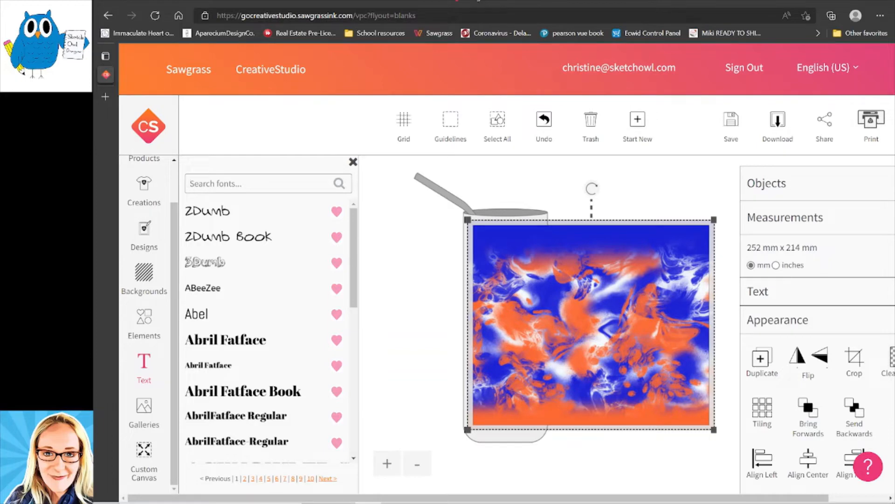
{"action": "type", "text": "colleg"}
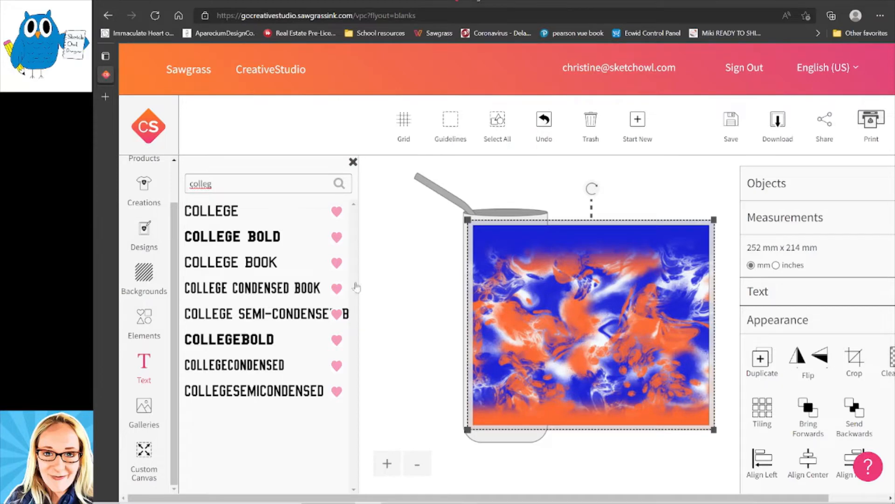
{"action": "mouse_move", "coordinate": [202, 243]}
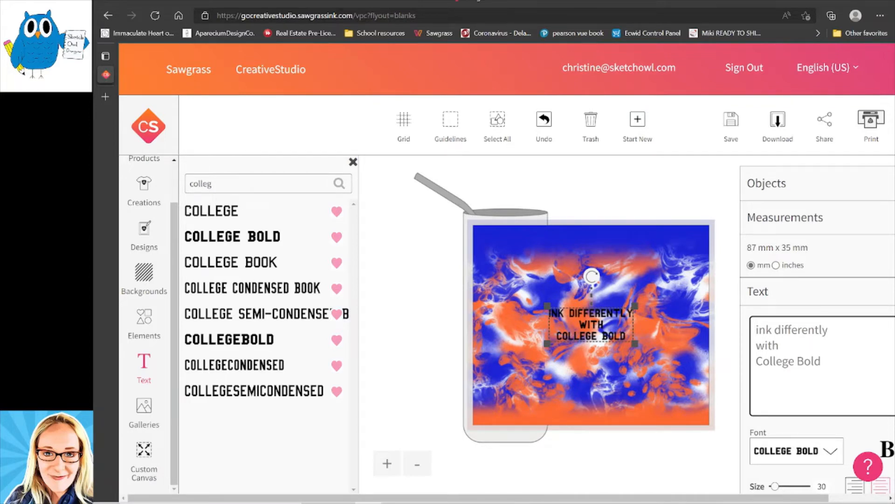
{"action": "type", "text": "School"}
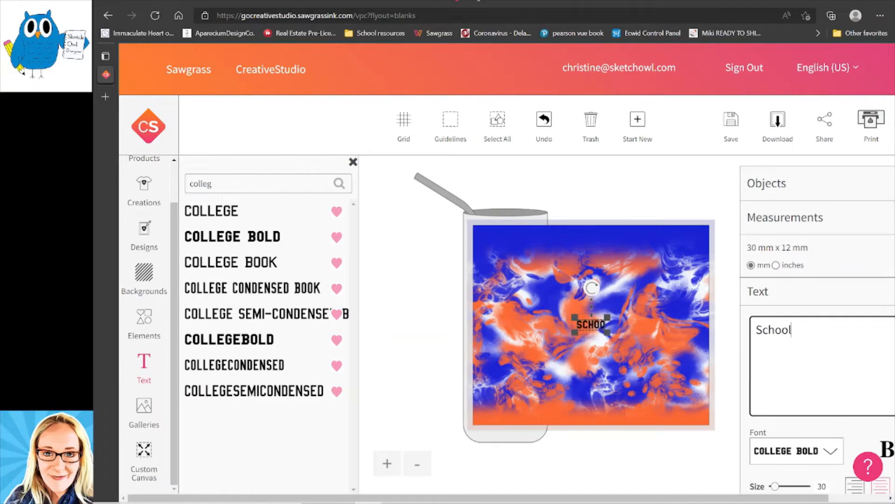
{"action": "type", "text": "Name"}
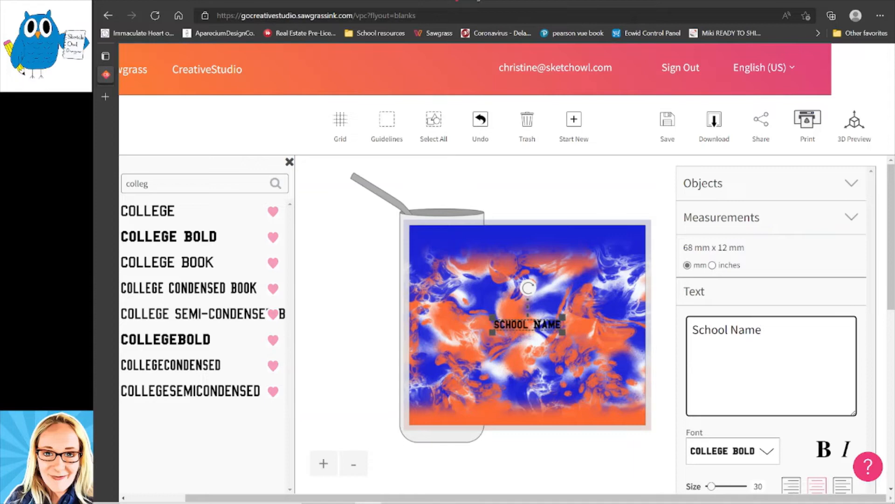
- Enlarge the text to size 65 and make its fill white (#fbf8f8)
{"action": "scroll", "scroll_direction": "down", "scroll_amount": 3}
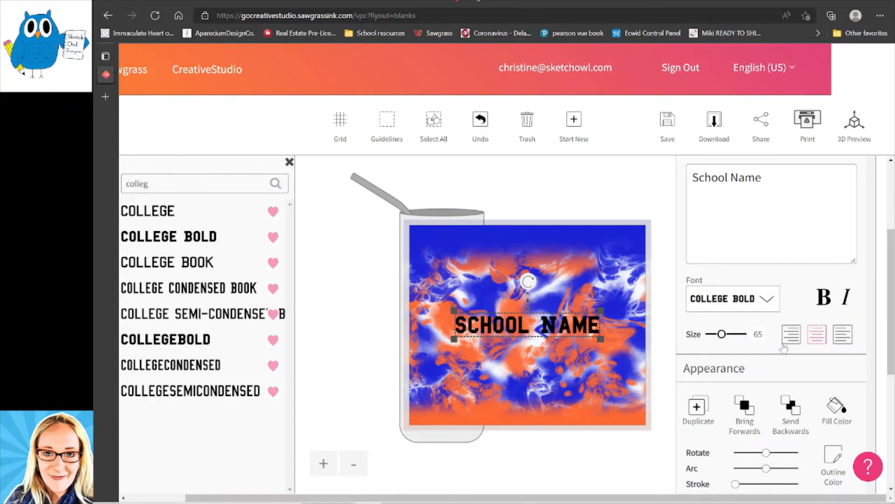
{"action": "scroll", "scroll_direction": "down", "scroll_amount": 3}
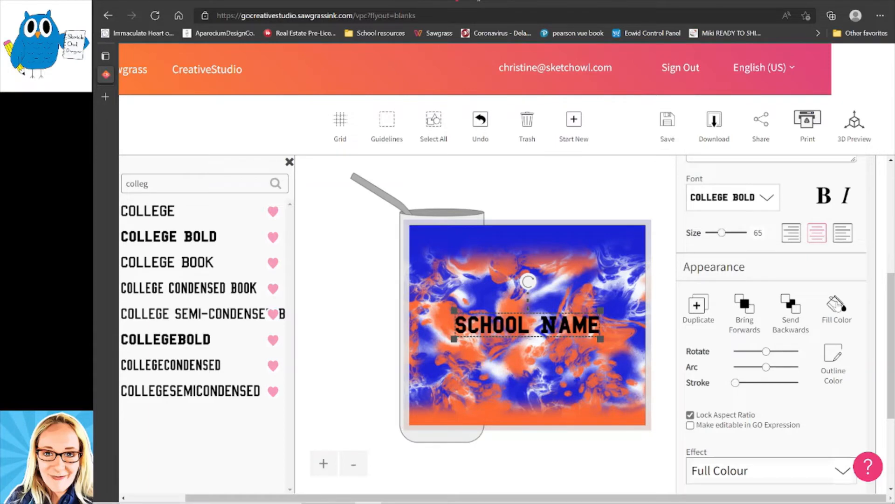
{"action": "left_click", "coordinate": [836, 309]}
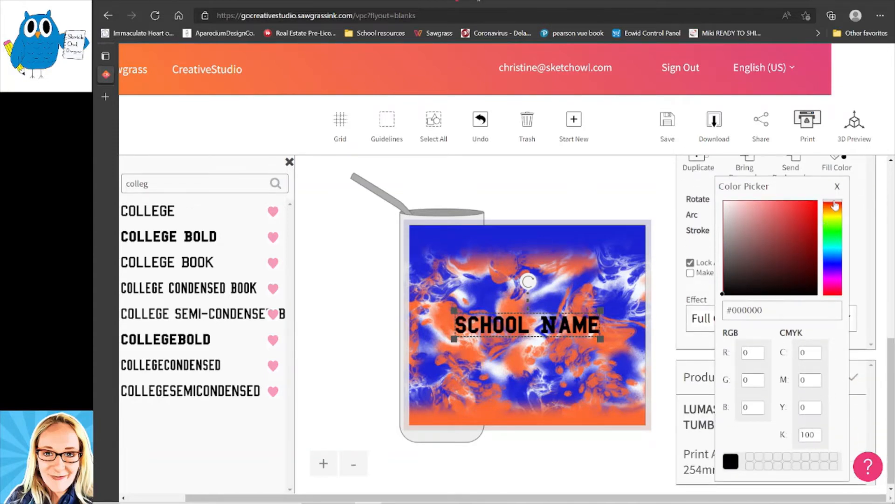
{"action": "left_click", "coordinate": [726, 208]}
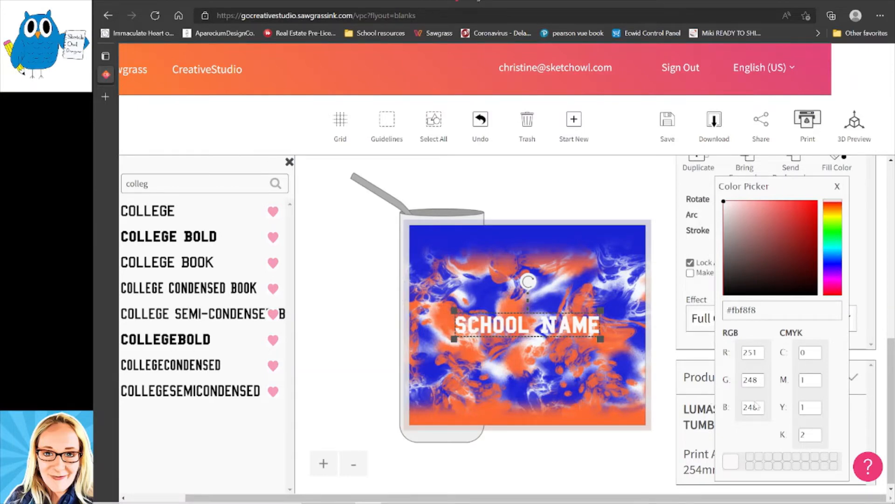
{"action": "left_click", "coordinate": [838, 187]}
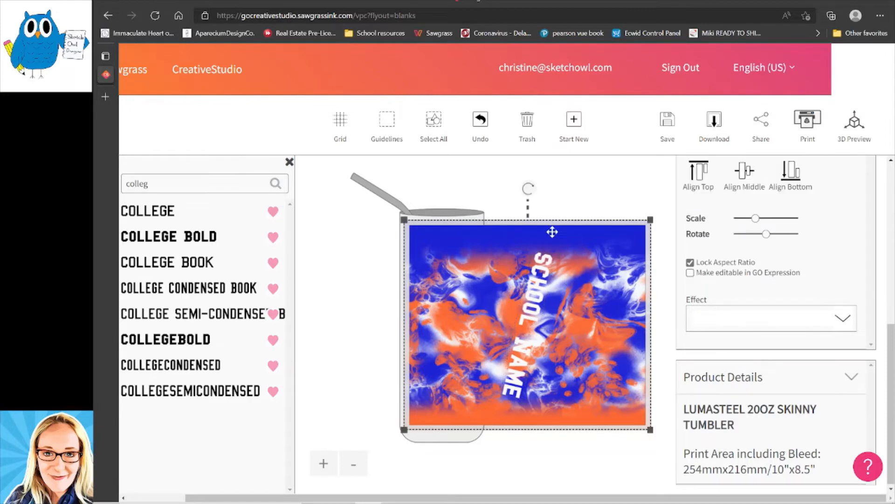
- Rotate the School Name text to run vertically, reading bottom-to-top
{"action": "left_click", "coordinate": [533, 315]}
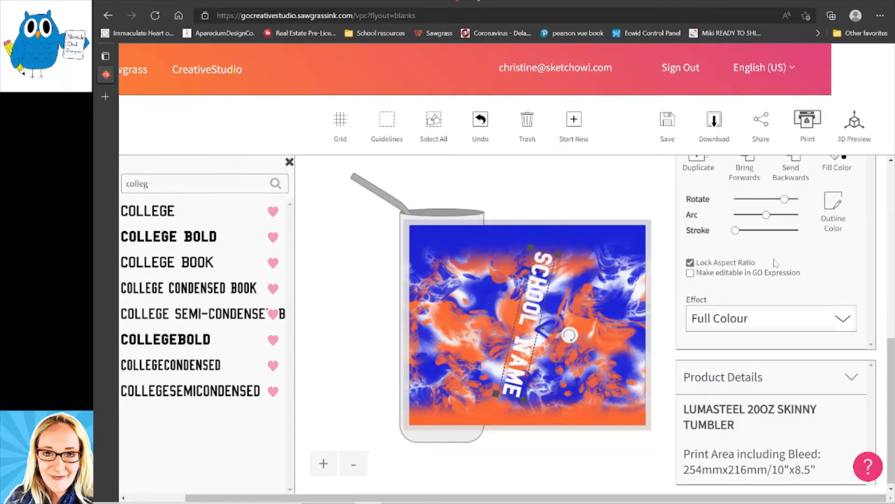
{"action": "scroll", "scroll_direction": "up", "scroll_amount": 3}
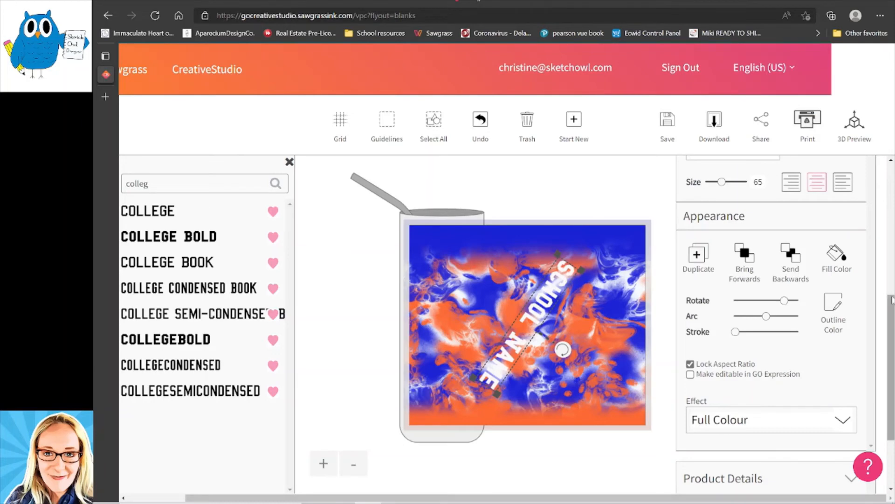
{"action": "scroll", "scroll_direction": "up", "scroll_amount": 3}
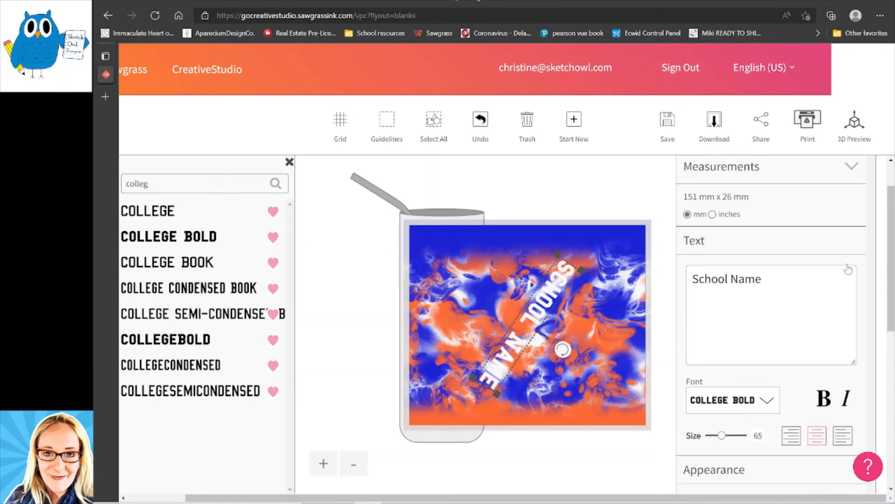
{"action": "scroll", "scroll_direction": "down", "scroll_amount": 3}
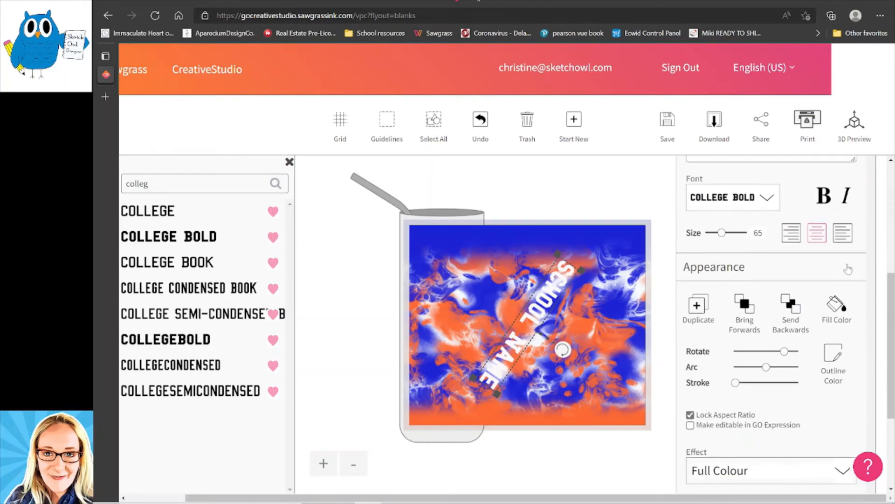
{"action": "scroll", "scroll_direction": "down", "scroll_amount": 3}
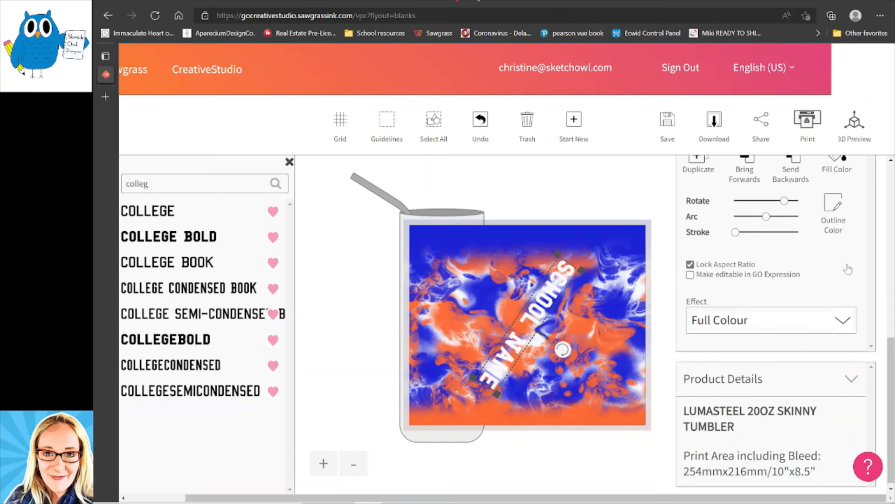
{"action": "scroll", "scroll_direction": "up", "scroll_amount": 3}
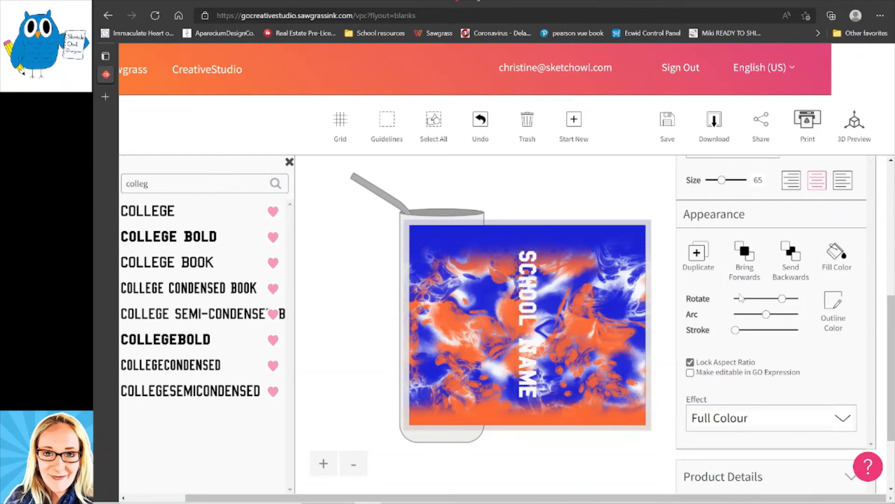
{"action": "left_click", "coordinate": [523, 323]}
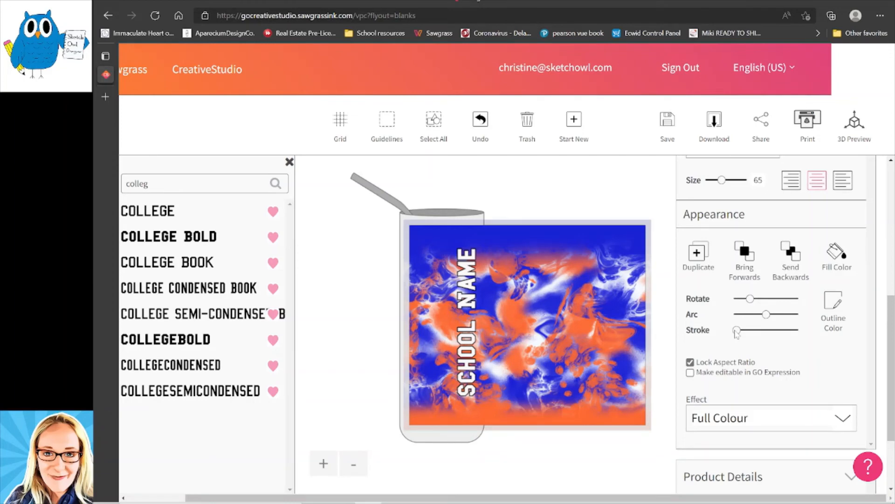
- Set the text's outline colour to bright blue (#2442f0)
{"action": "left_click", "coordinate": [832, 307]}
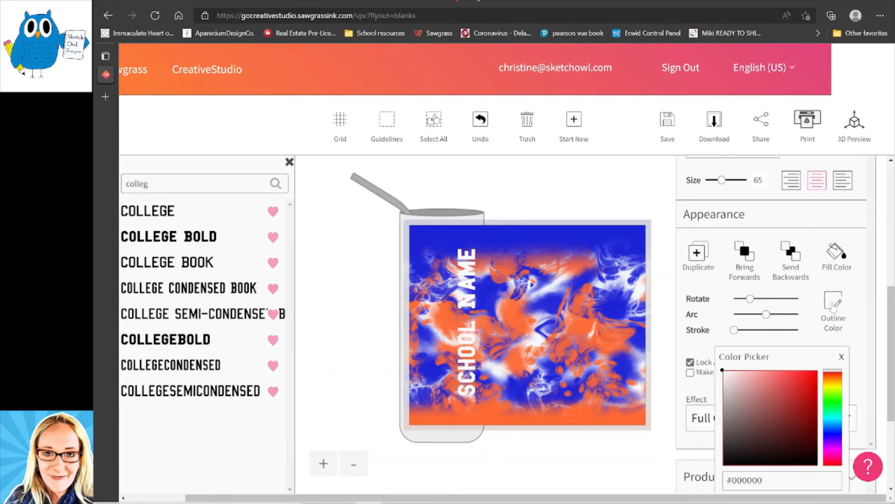
{"action": "left_click", "coordinate": [624, 328]}
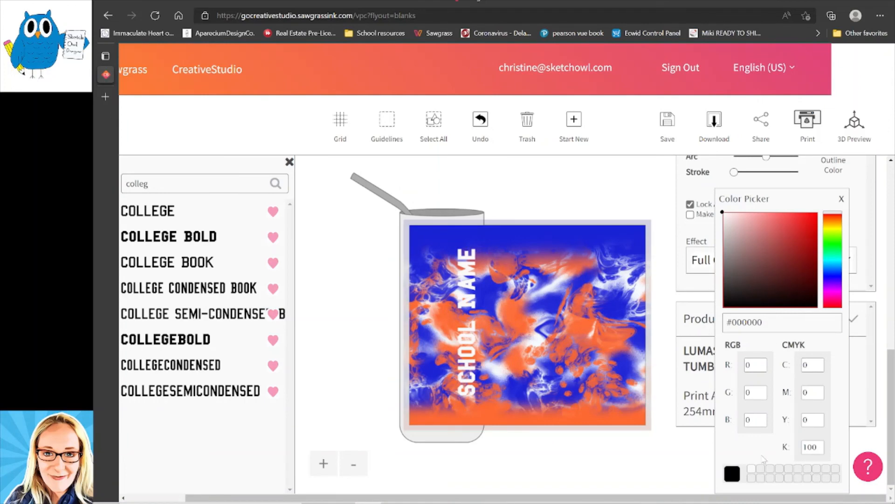
{"action": "mouse_move", "coordinate": [759, 471]}
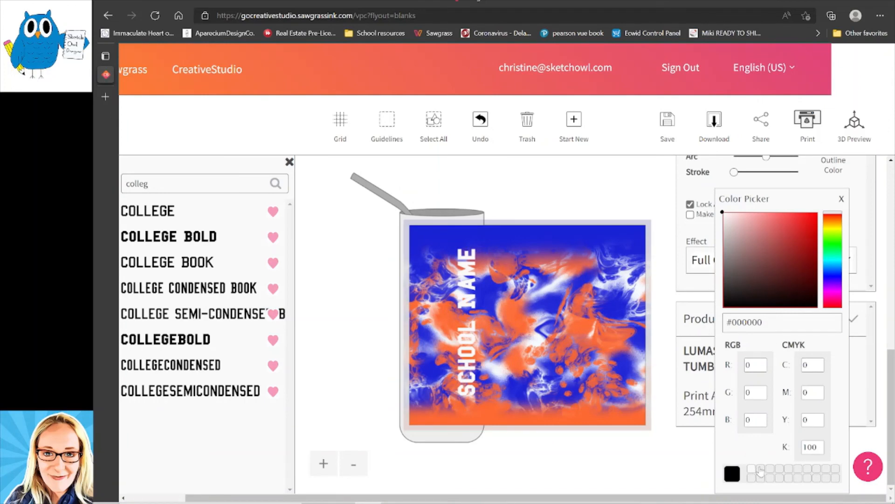
{"action": "left_click", "coordinate": [551, 238]}
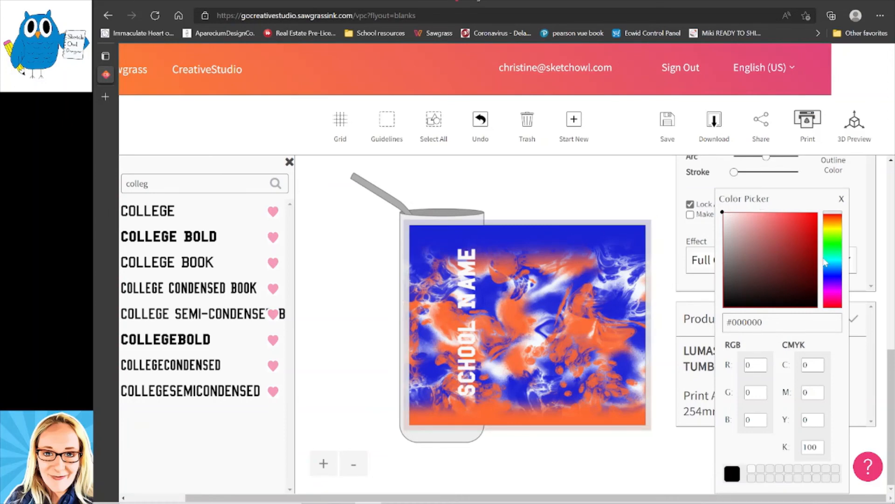
{"action": "left_click", "coordinate": [830, 279]}
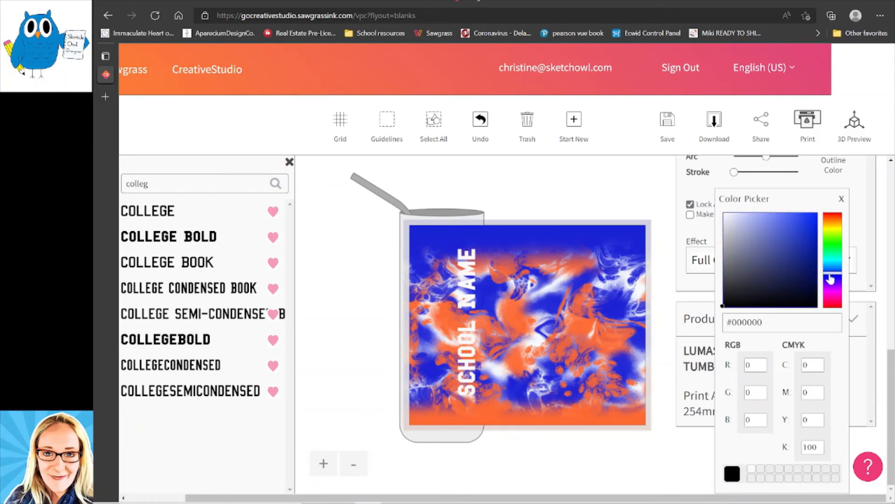
{"action": "left_click", "coordinate": [778, 224]}
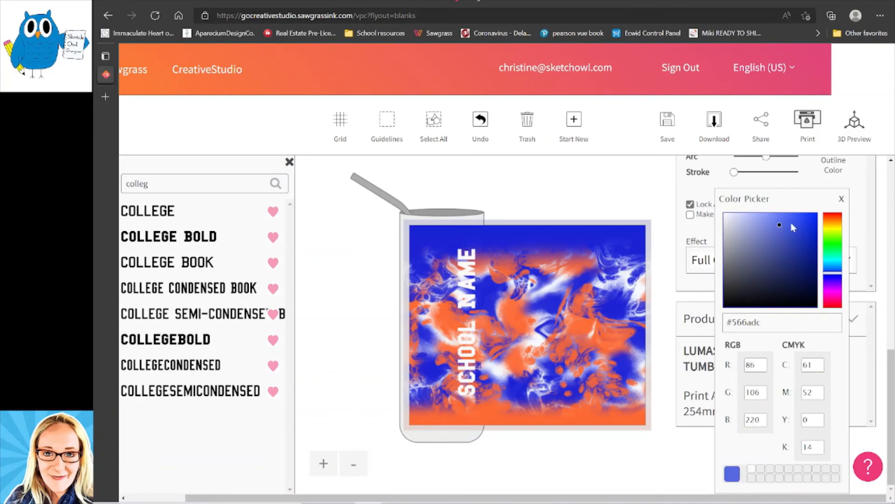
{"action": "left_click", "coordinate": [802, 222]}
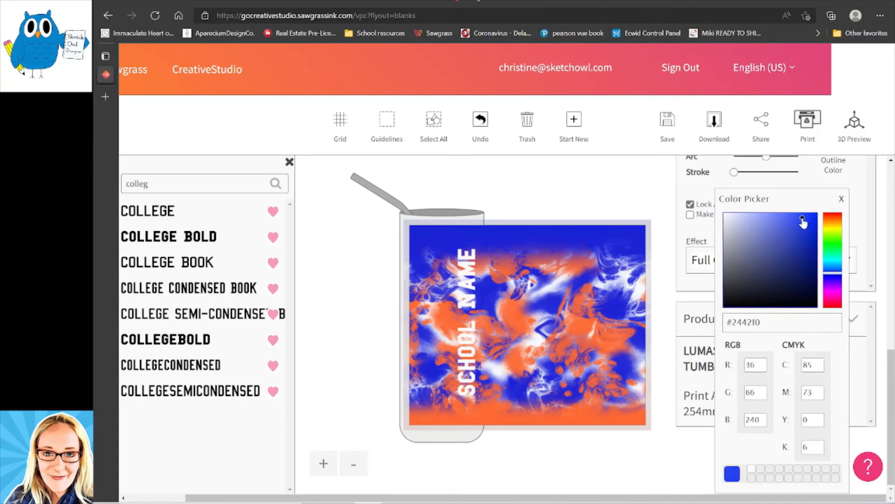
{"action": "left_click", "coordinate": [841, 198]}
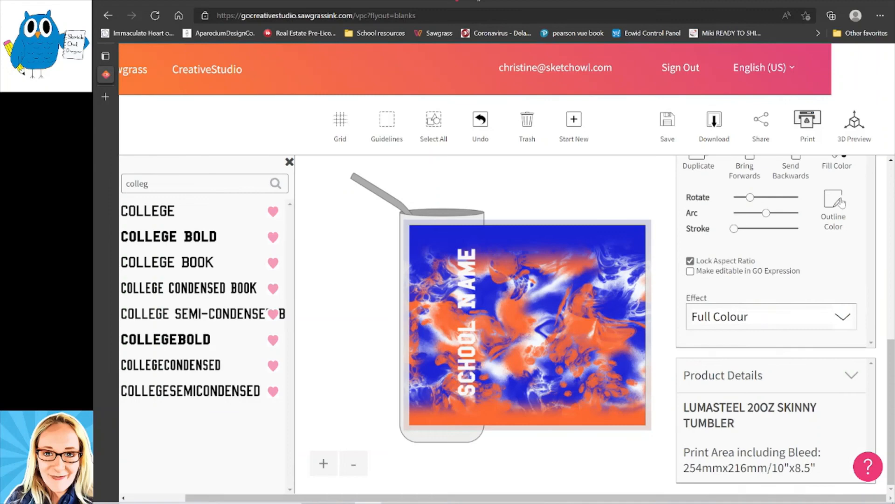
{"action": "mouse_move", "coordinate": [743, 240]}
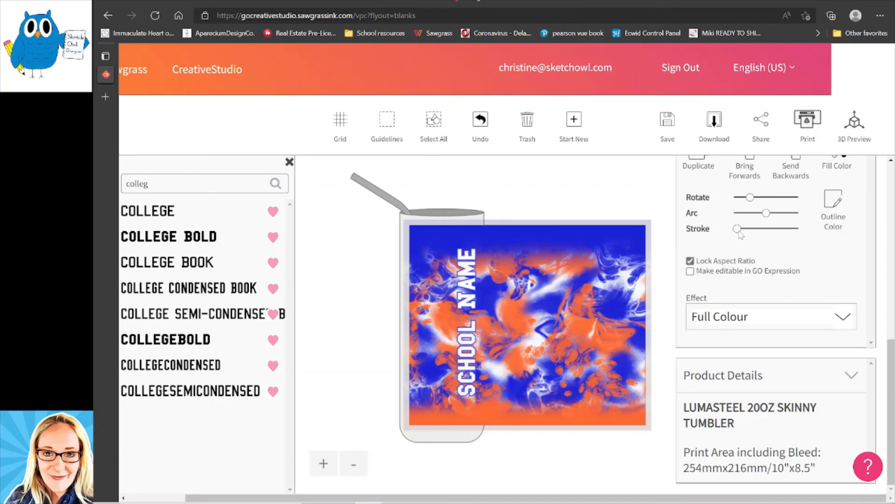
{"action": "mouse_move", "coordinate": [745, 238]}
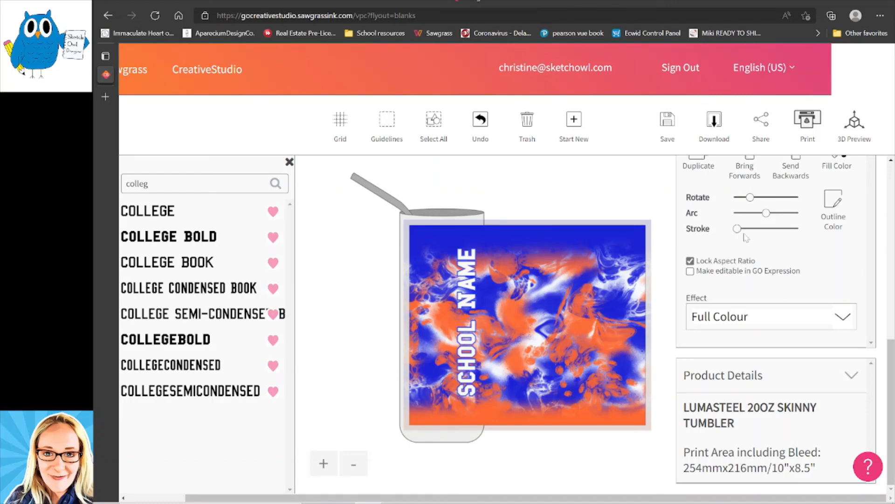
{"action": "mouse_move", "coordinate": [627, 198]}
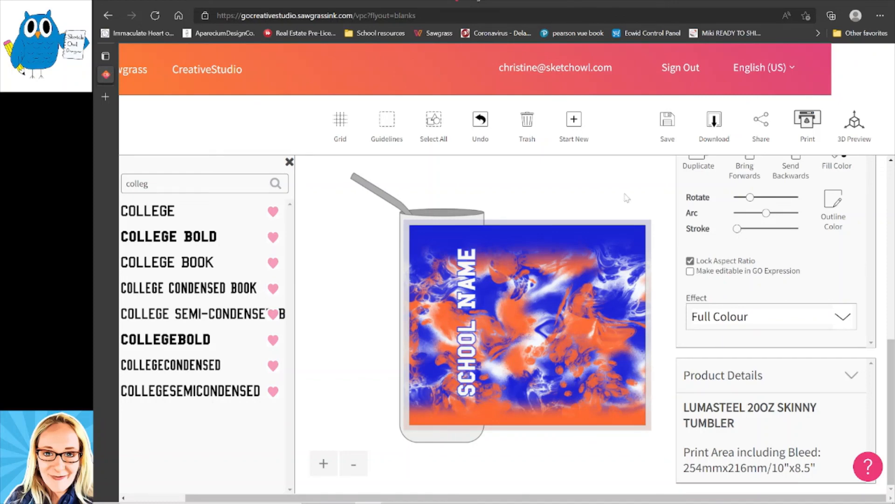